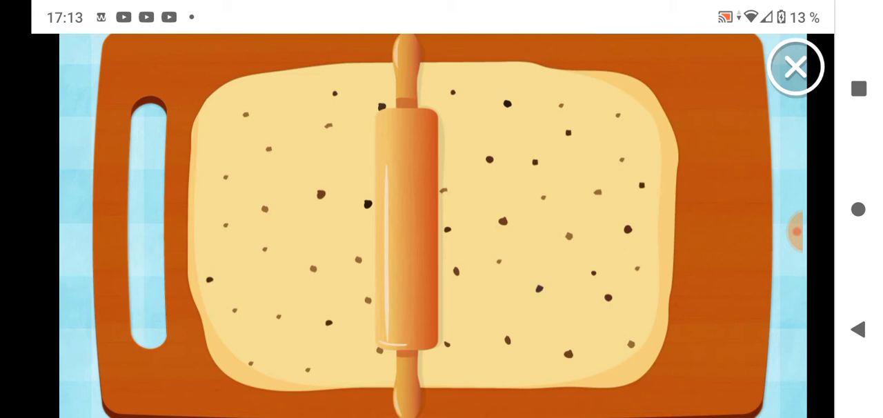
Roll the cookie dough flat with the rolling pin until the cutter appears.
drag(402, 207, 756, 207)
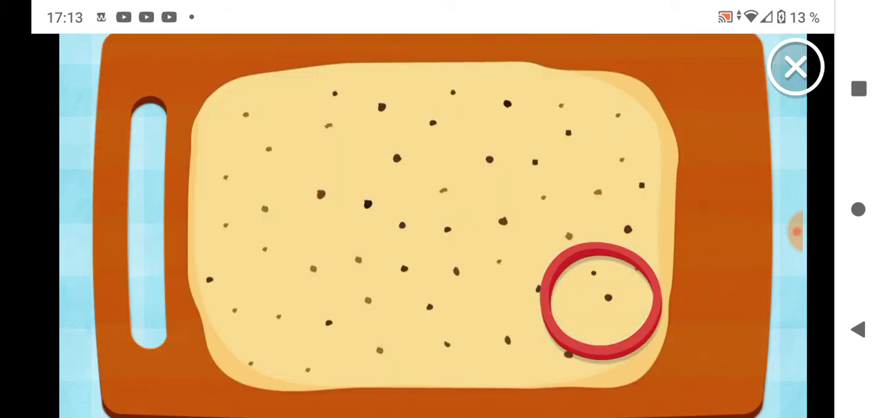
drag(600, 300, 458, 300)
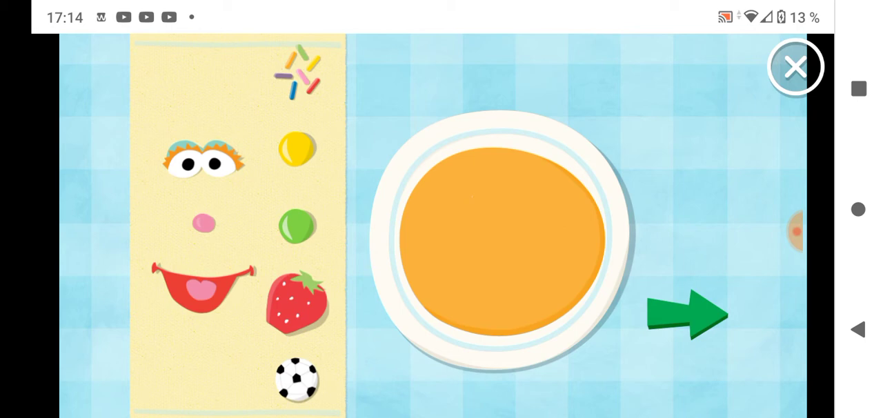
Place a decoration from the left strip onto the orange cookie.
drag(298, 381, 329, 269)
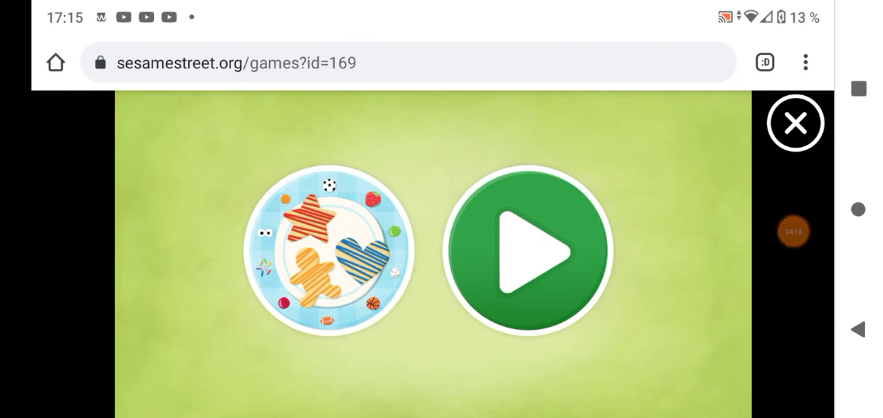
Move on from the cookie game to the Story Book Builder title screen.
click(795, 122)
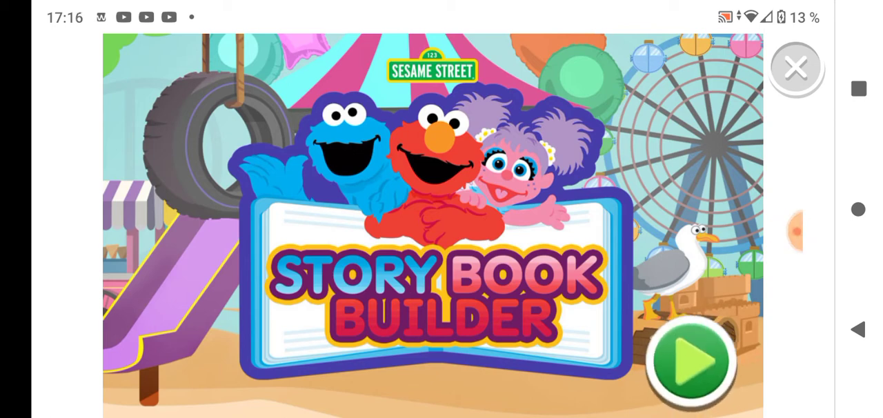
Start Story Book Builder and choose Elmo as the story's character.
click(693, 359)
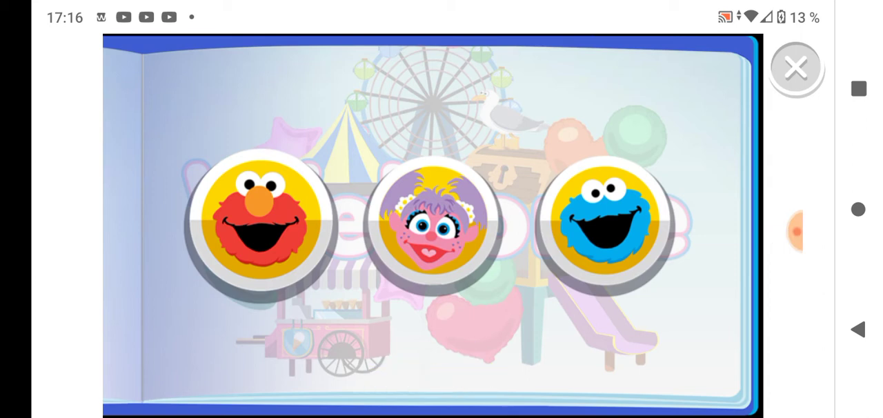
click(262, 221)
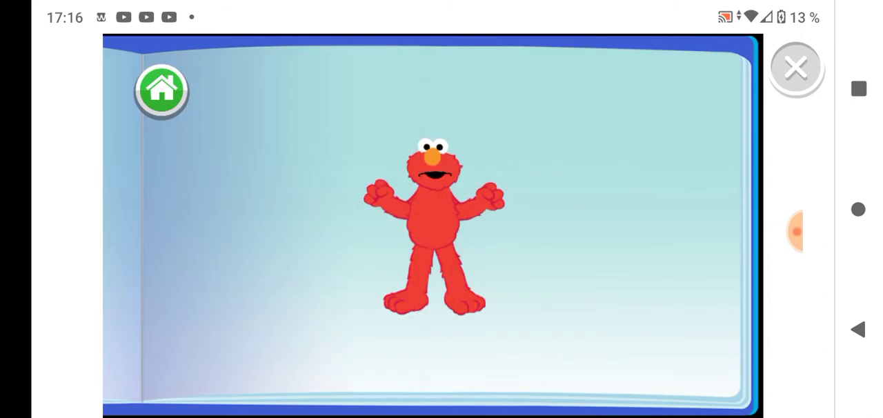